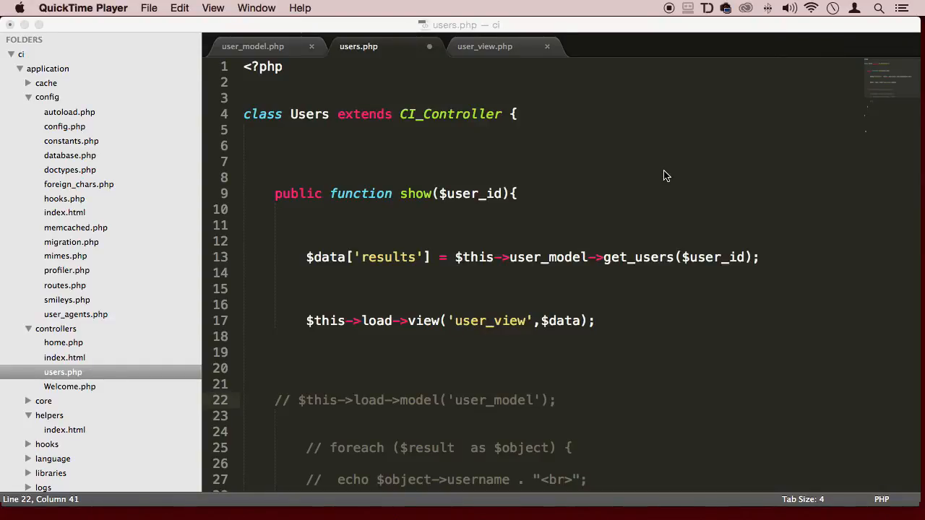
mouse_move(287, 142)
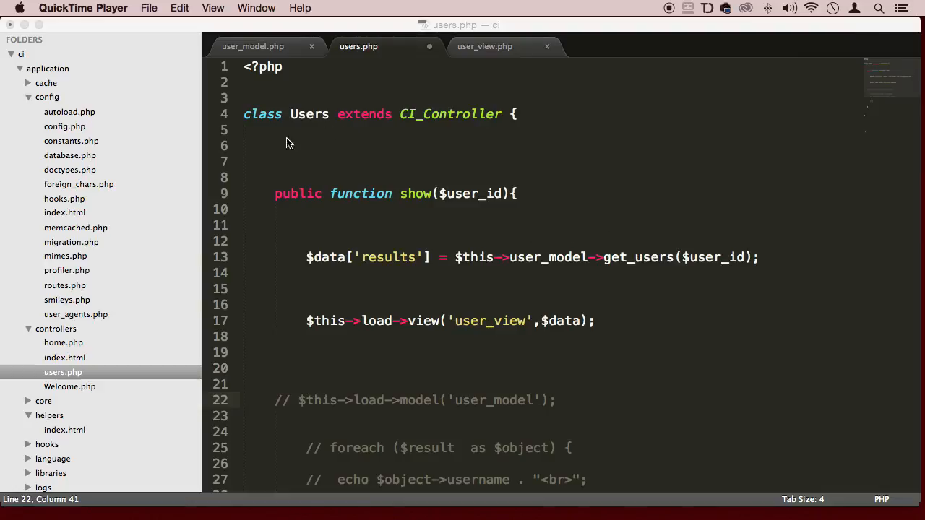
mouse_move(123, 191)
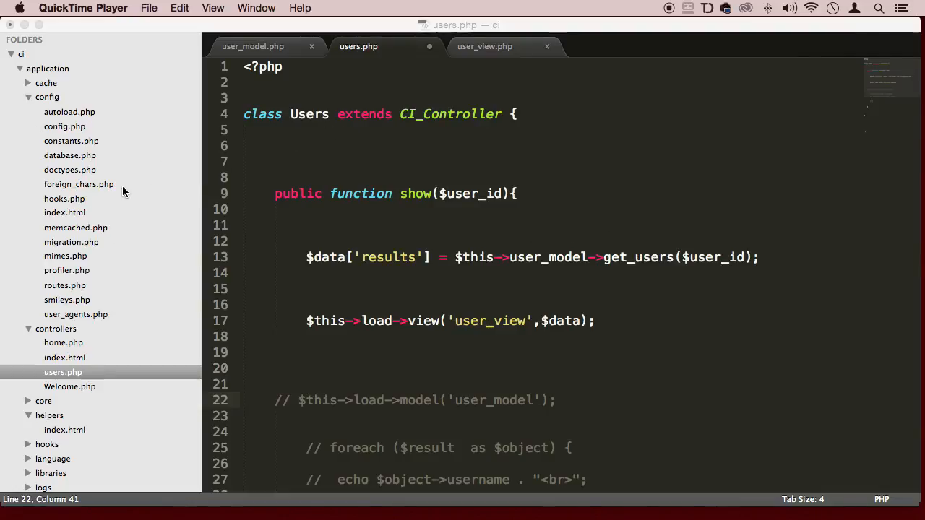
Bring the user_model.php file forward to show its get_users function.
click(253, 46)
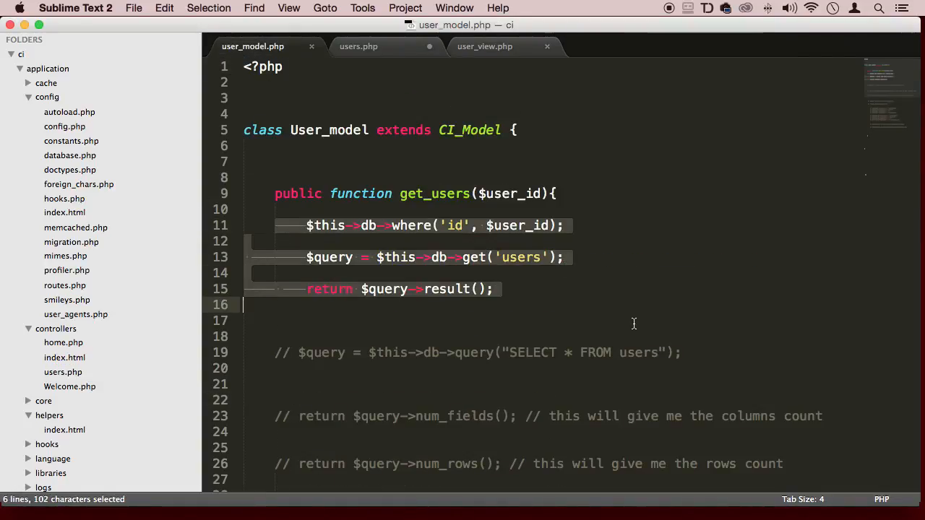
Select the old where('id', $user_id) call to comment it out.
click(566, 226)
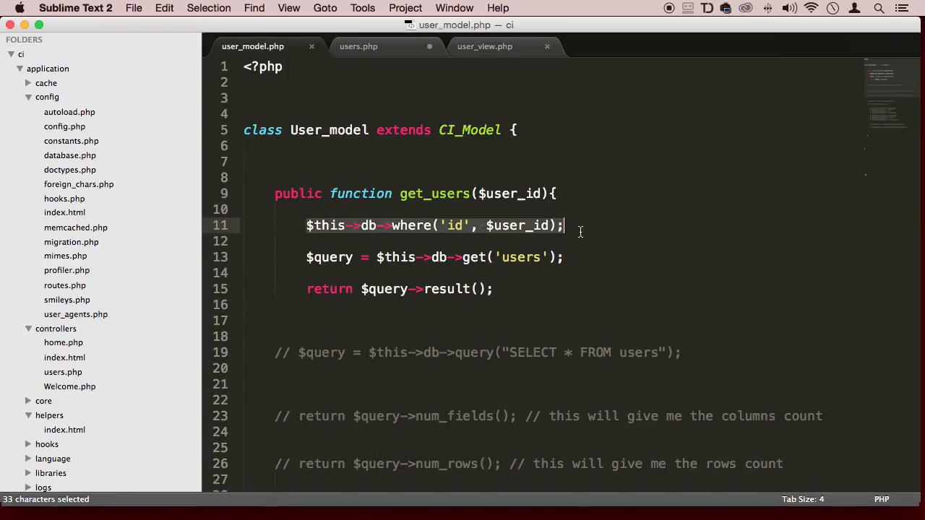
double_click(456, 225)
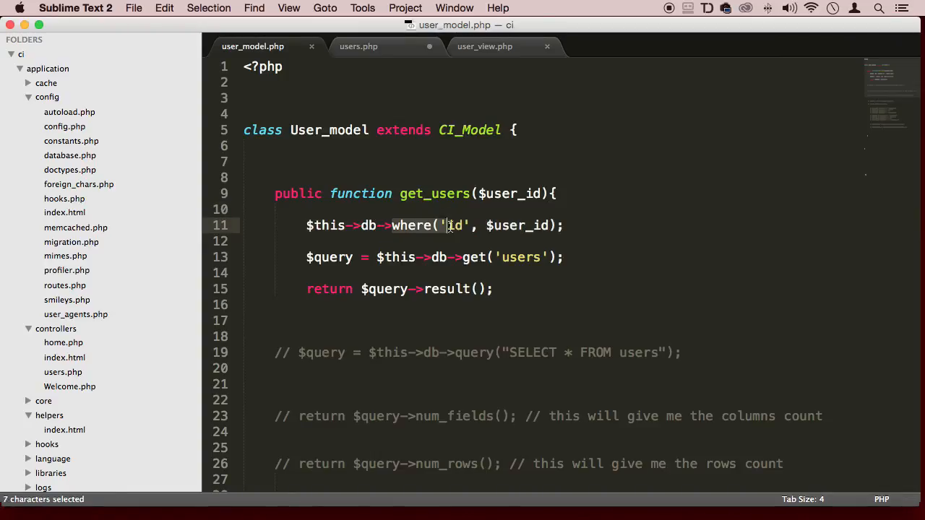
drag(443, 225, 562, 225)
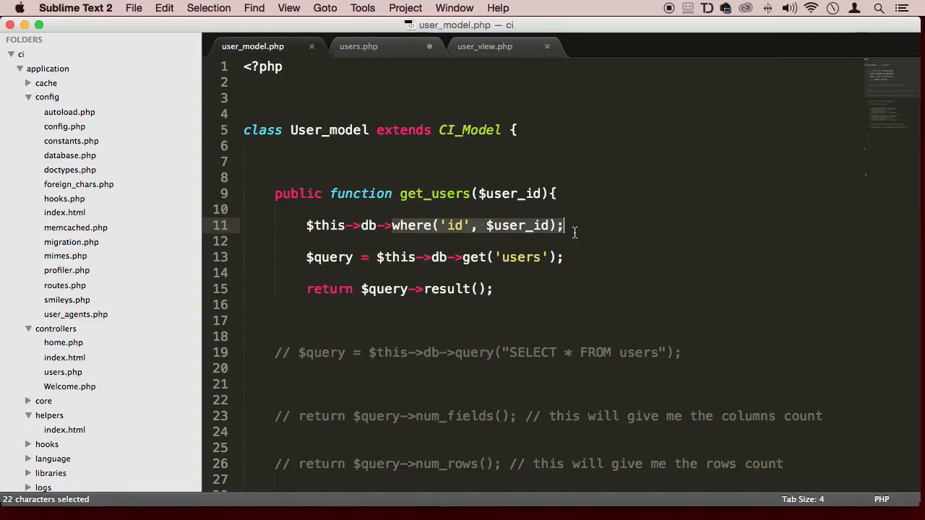
click(563, 226)
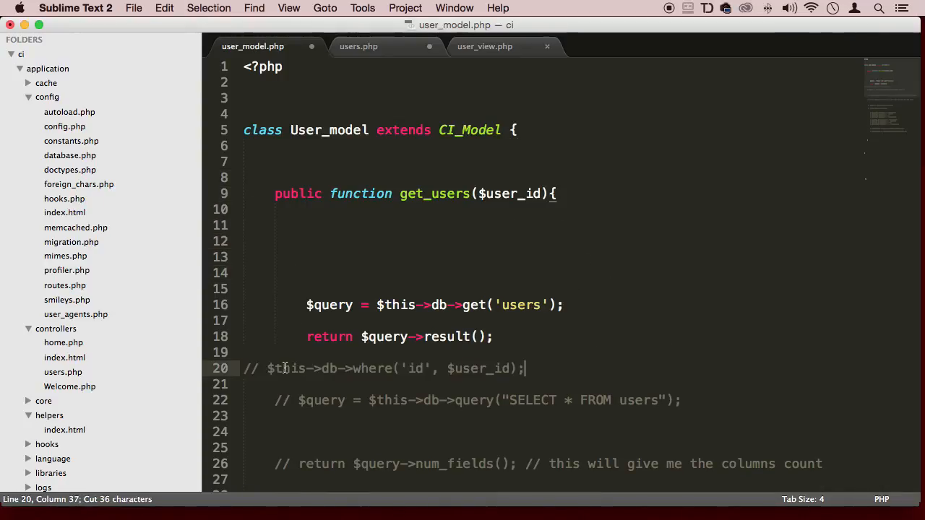
Write $this->db->where(['id' => $user_id]); and save the model.
text($)
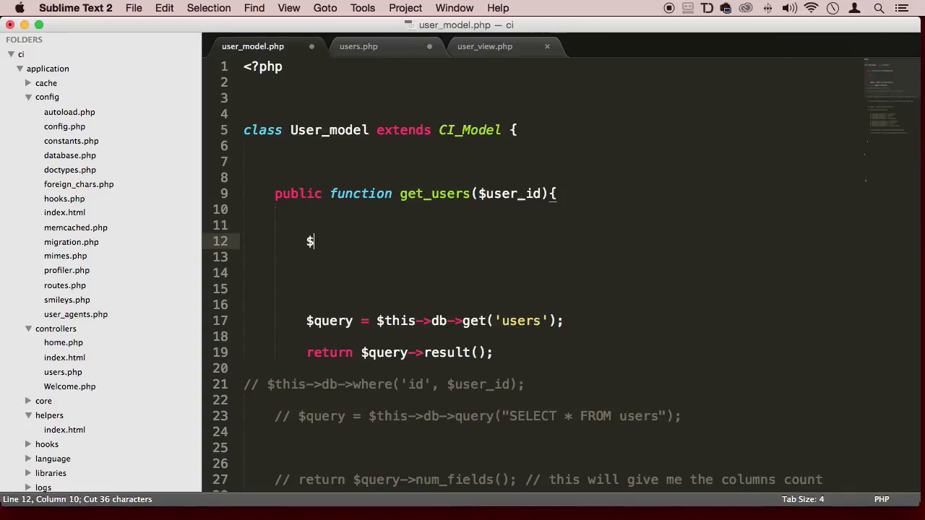
text(this->)
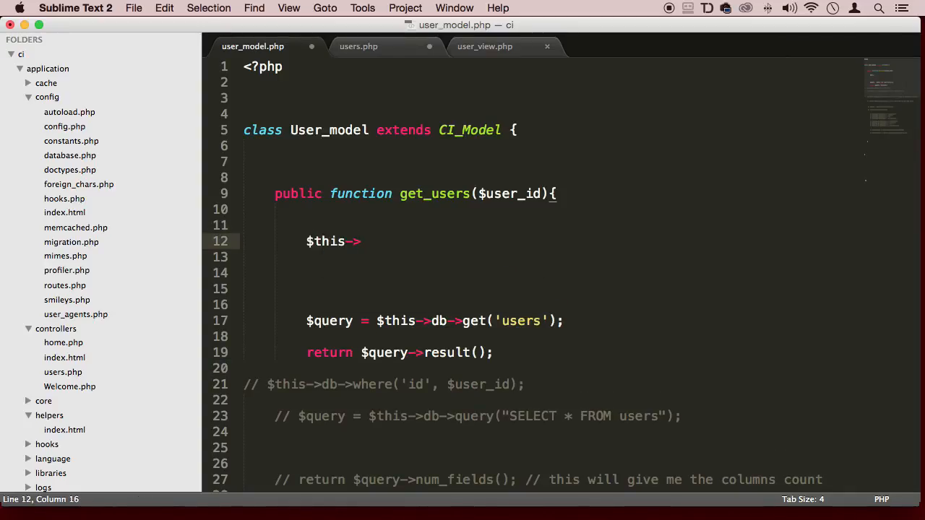
text(db->)
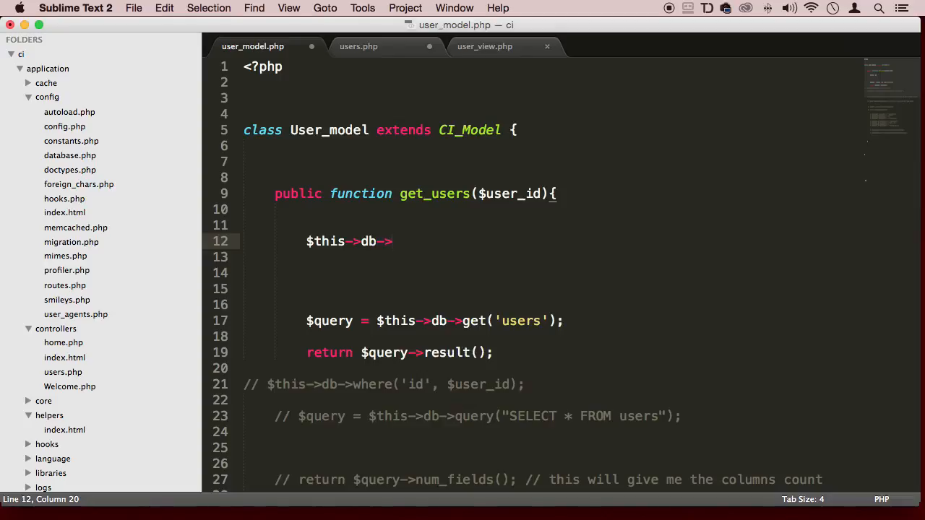
text(where(['']);)
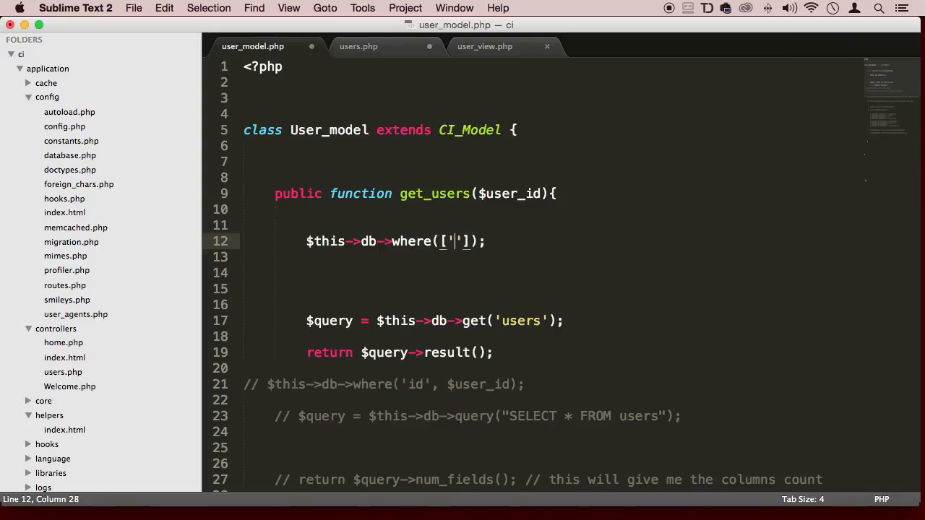
text(id)
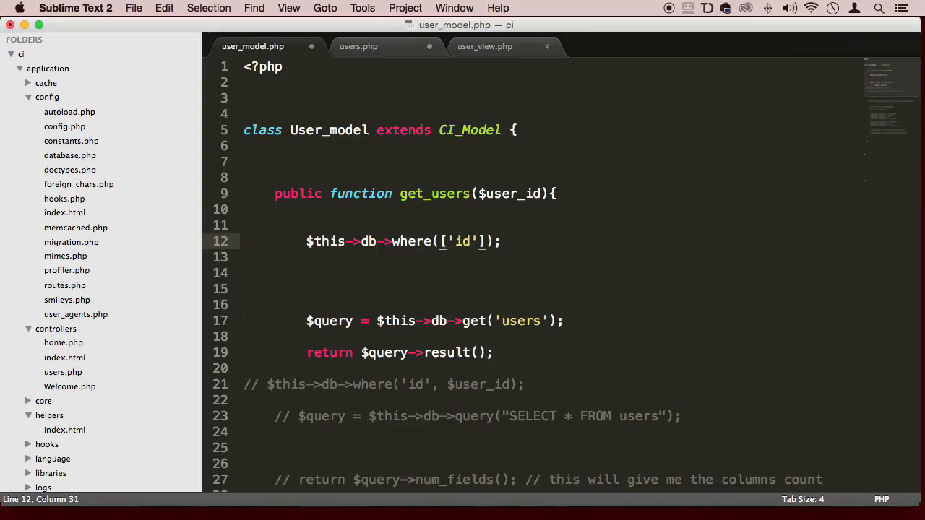
text(=>)
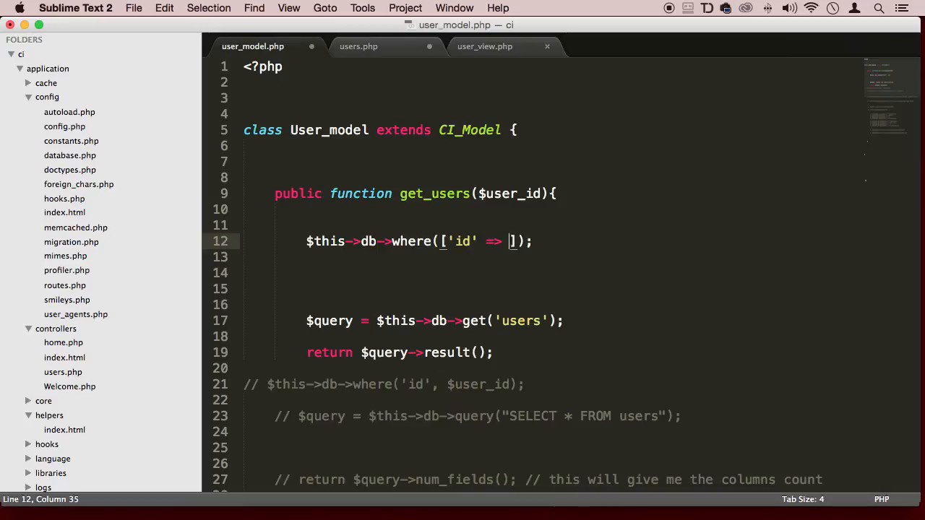
double_click(507, 193)
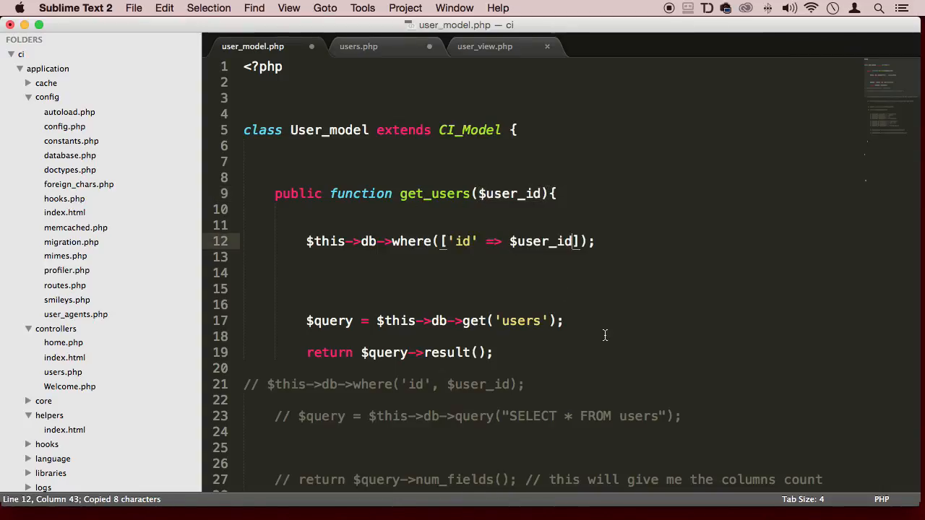
key(cmd+s)
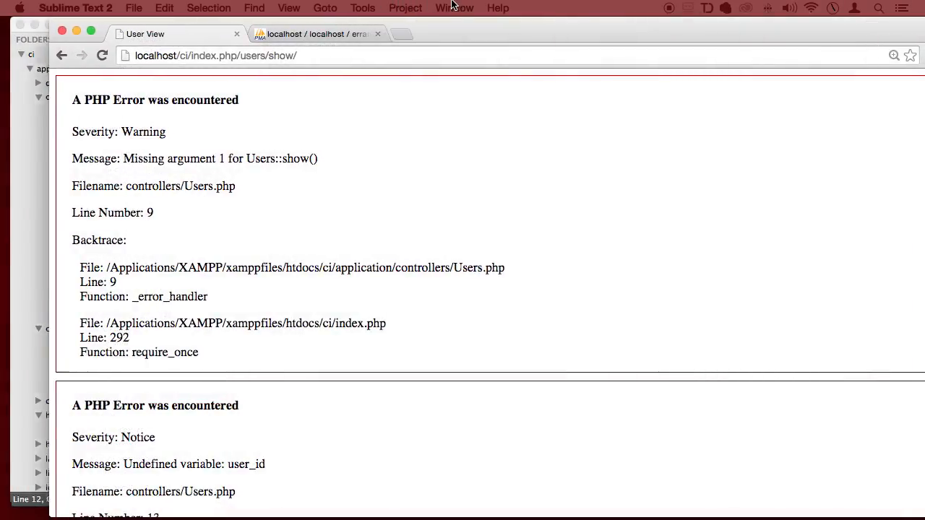
Request users/show/1 in Chrome and dismiss the Save Page dialog.
click(394, 56)
text(1)
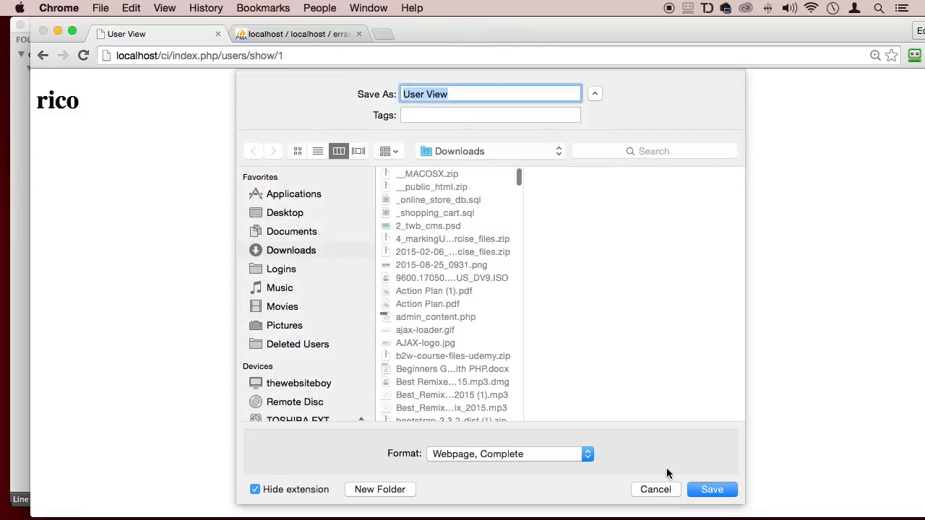
click(711, 490)
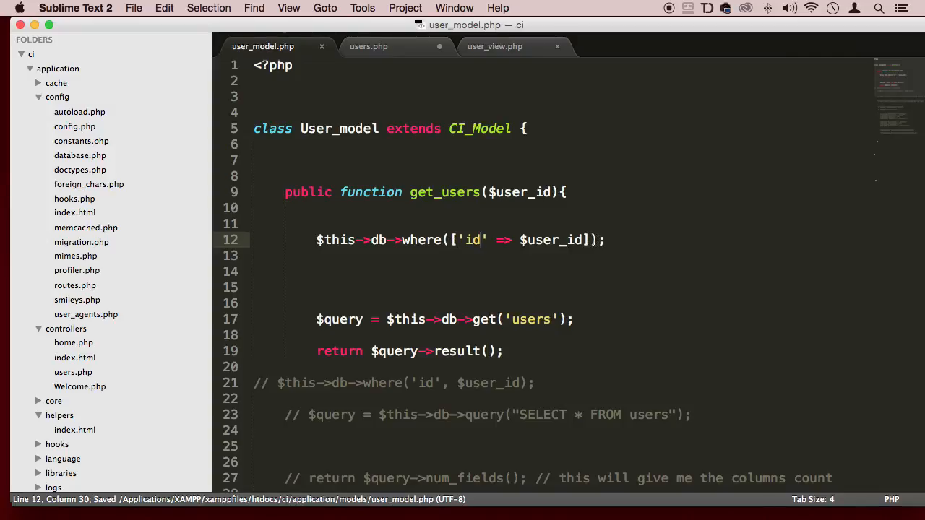
Add 'username' => $username to the where() array and save the model.
click(592, 240)
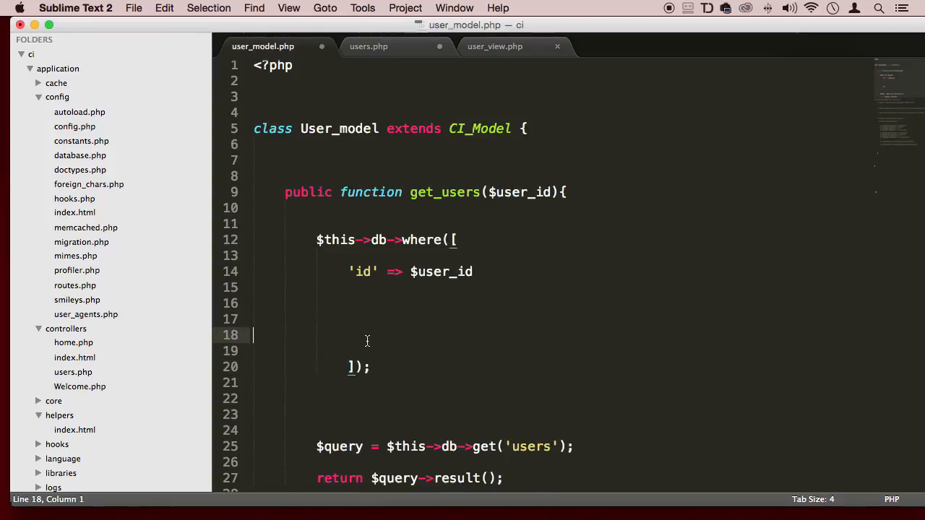
text(,)
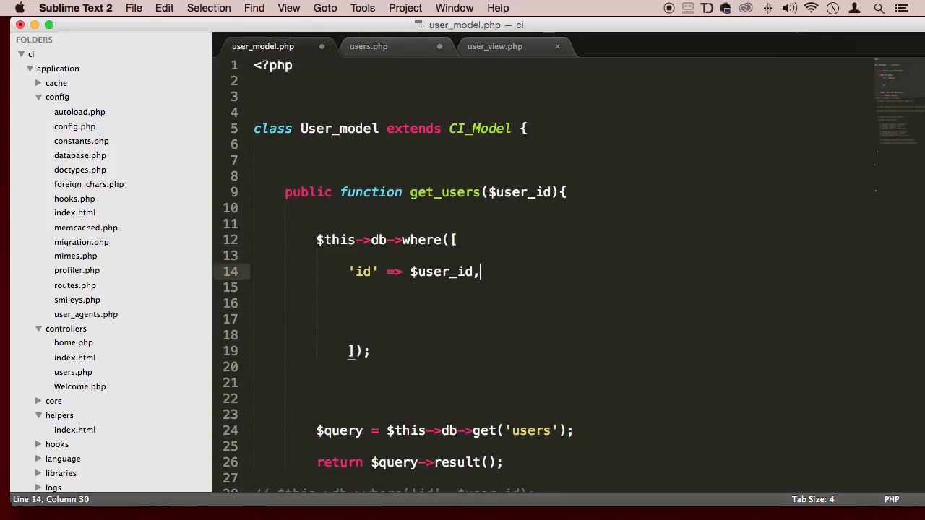
text(')
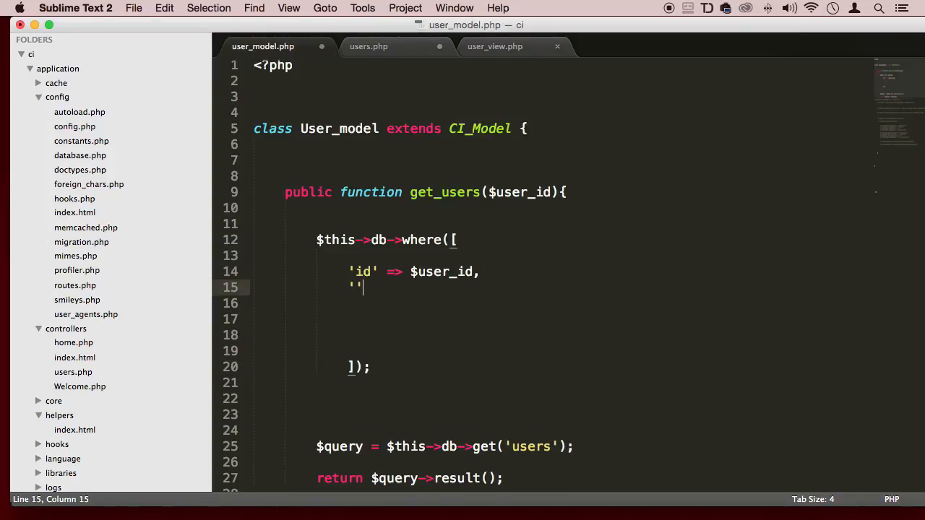
text(username)
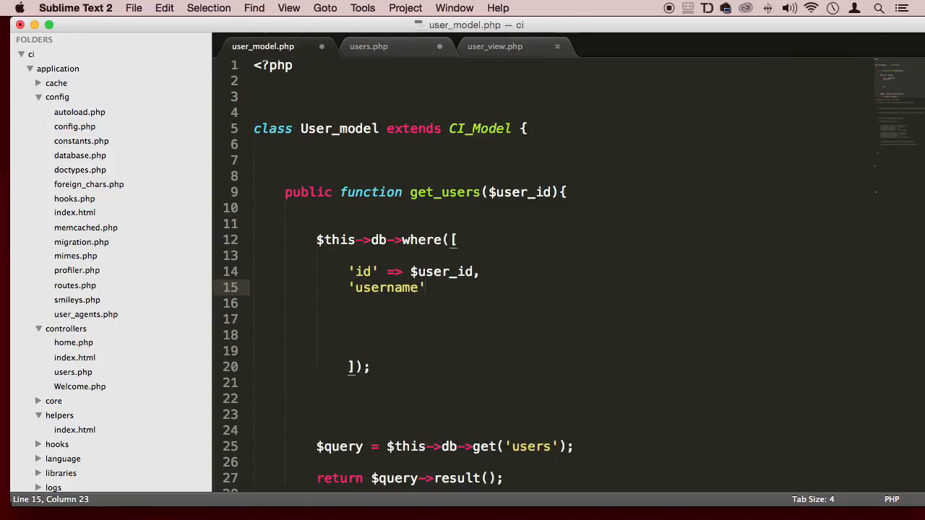
text(=>)
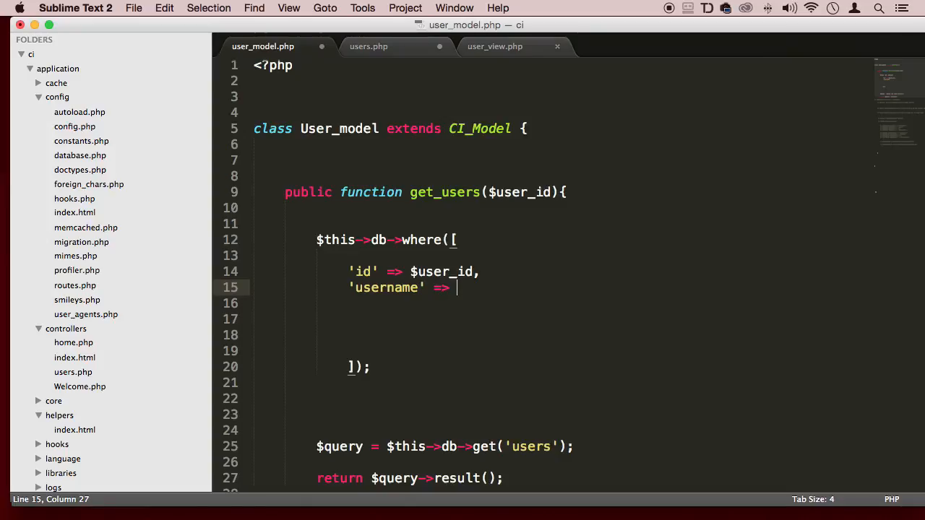
text($username)
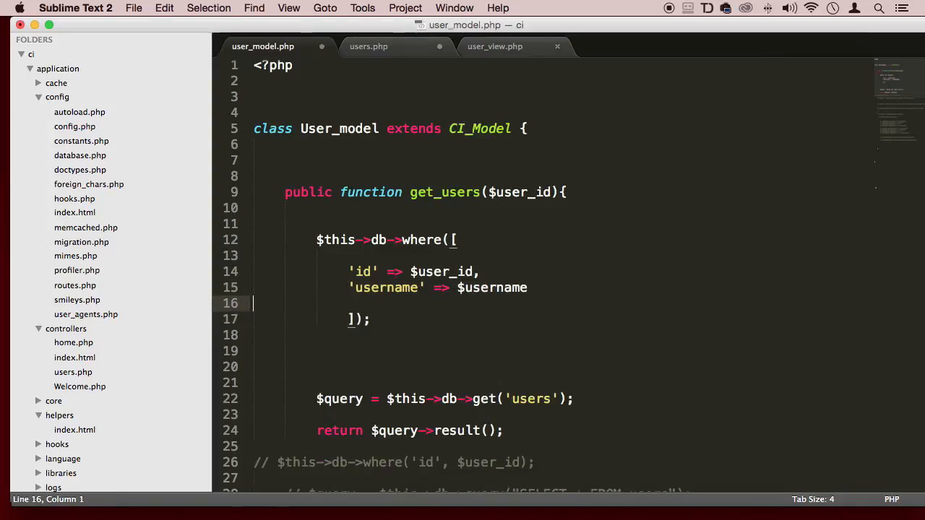
key(cmd+s)
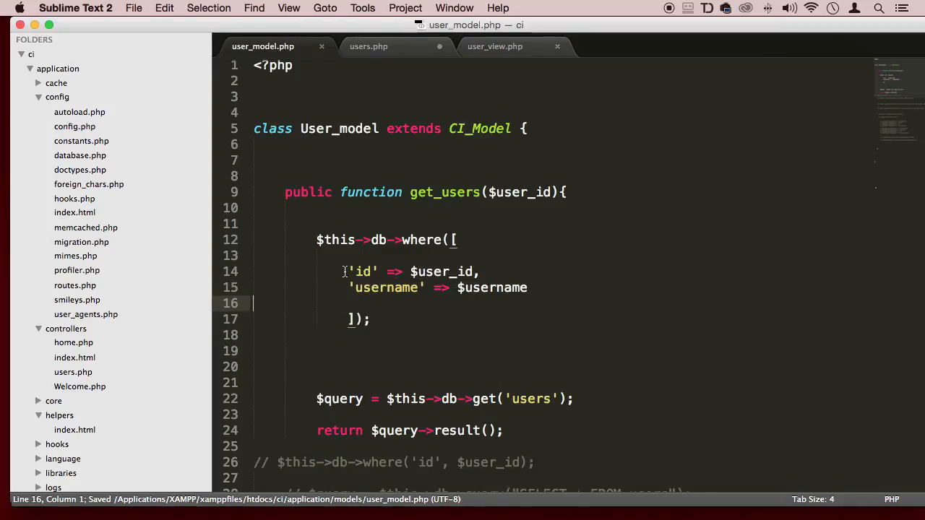
Add a $username parameter after $user_id in the get_users signature.
click(552, 191)
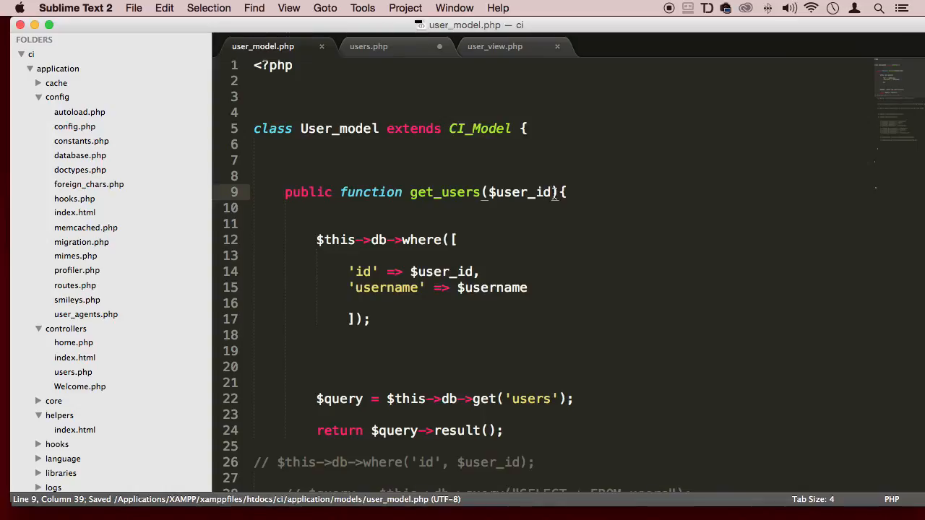
text())
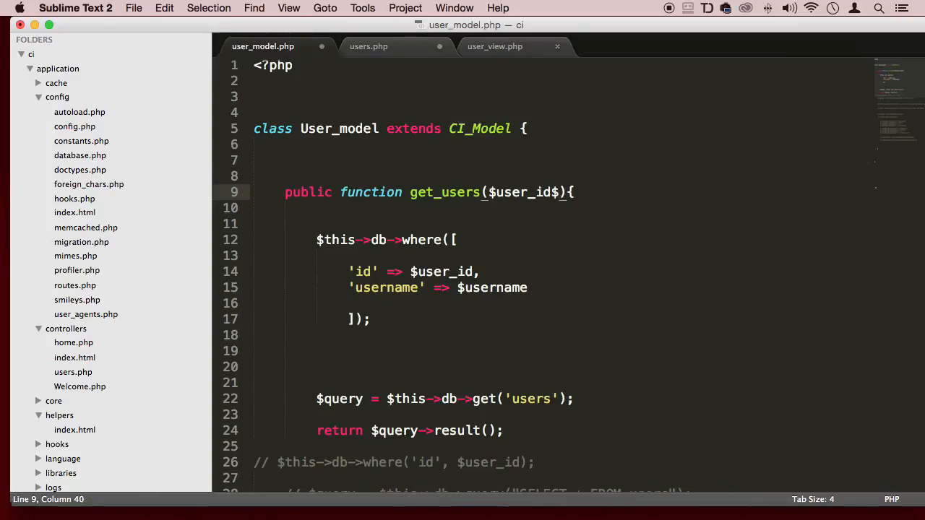
text(, $pa)
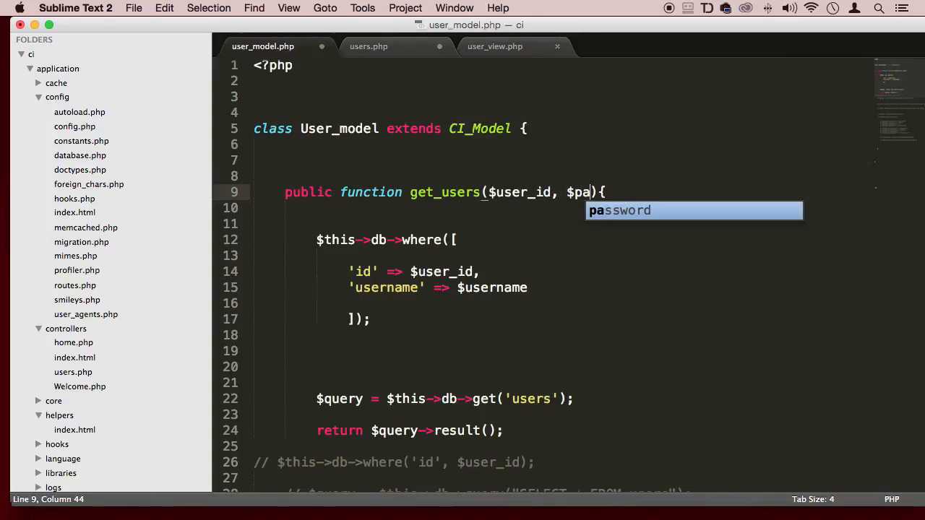
text(sern)
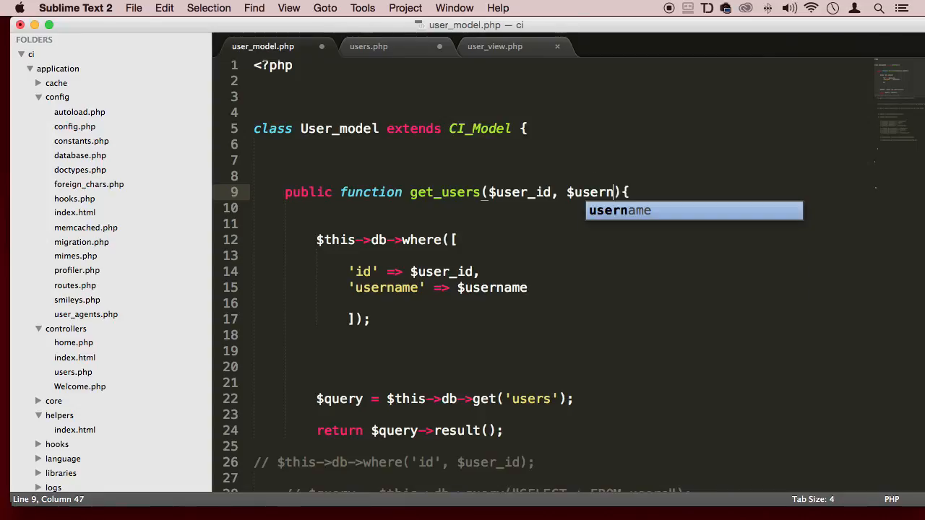
click(368, 47)
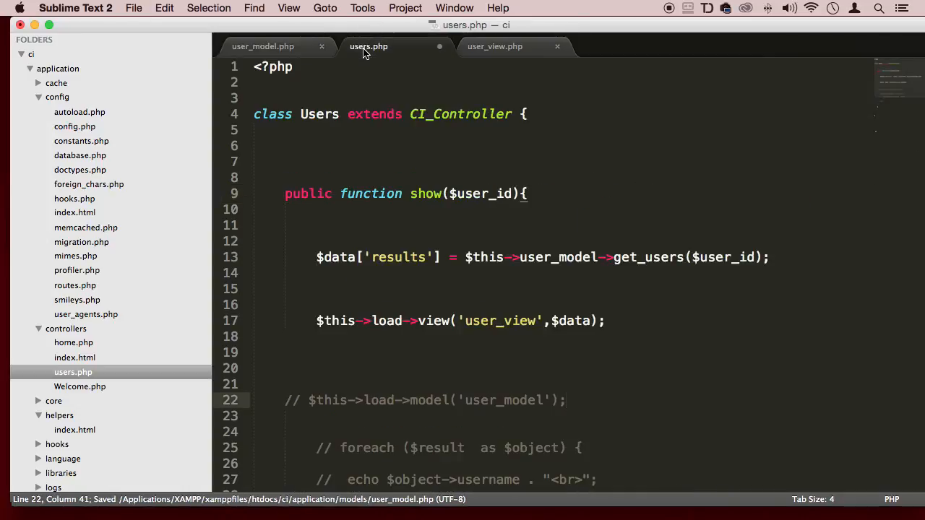
Pass 'rico' as the username after $user_id in the controller's get_users call.
click(753, 257)
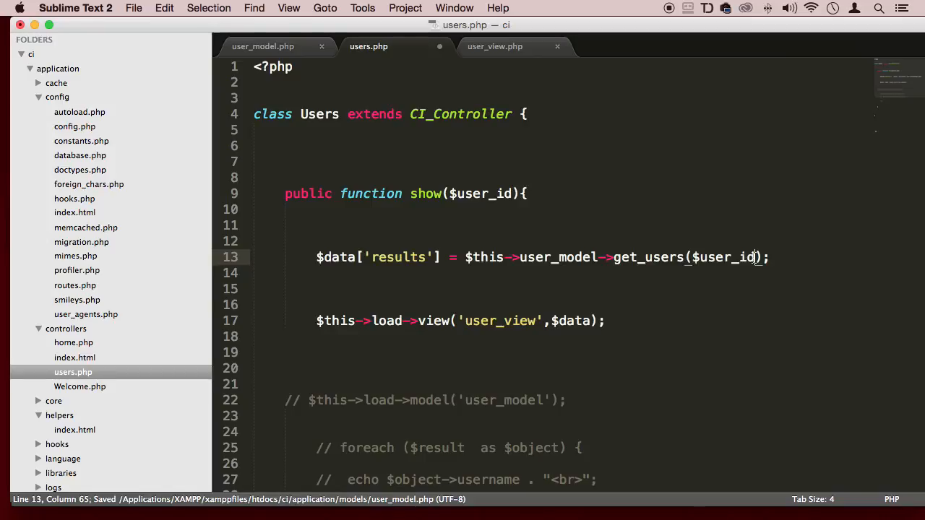
text(, '')
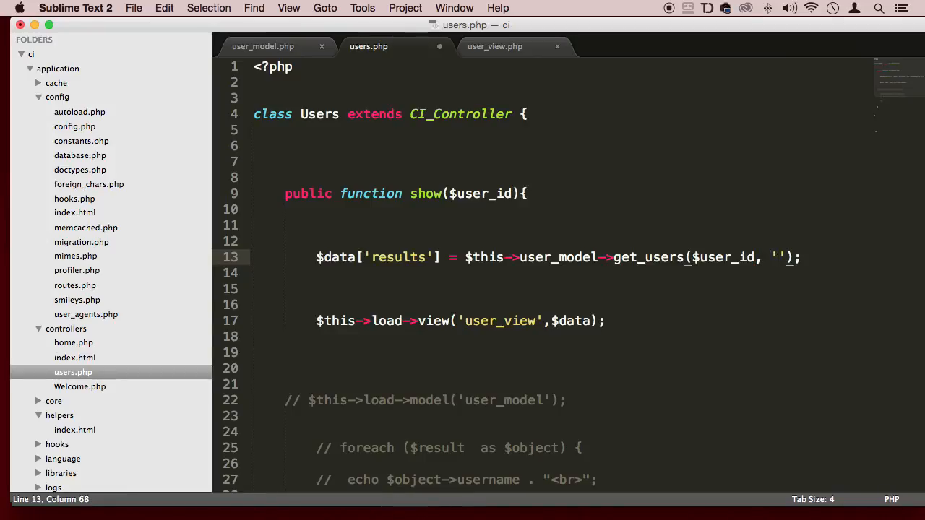
text(rico)
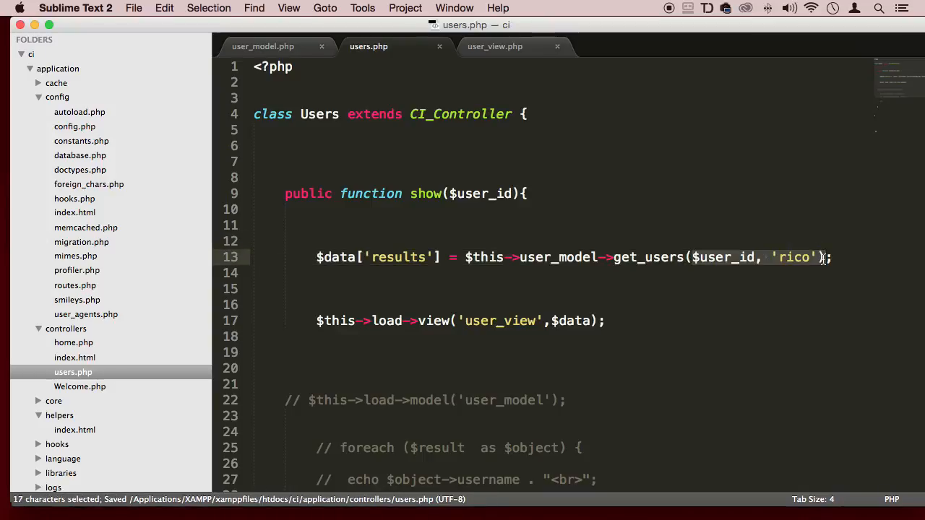
click(769, 258)
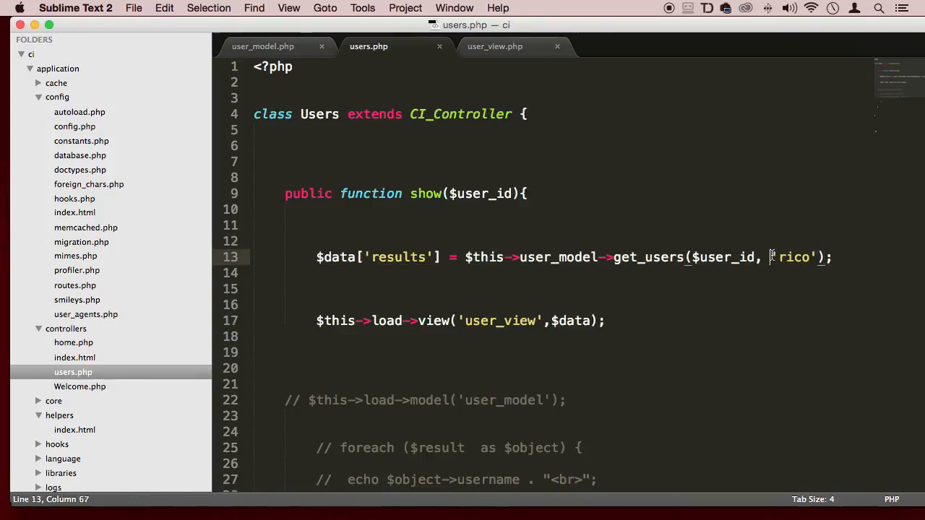
double_click(793, 257)
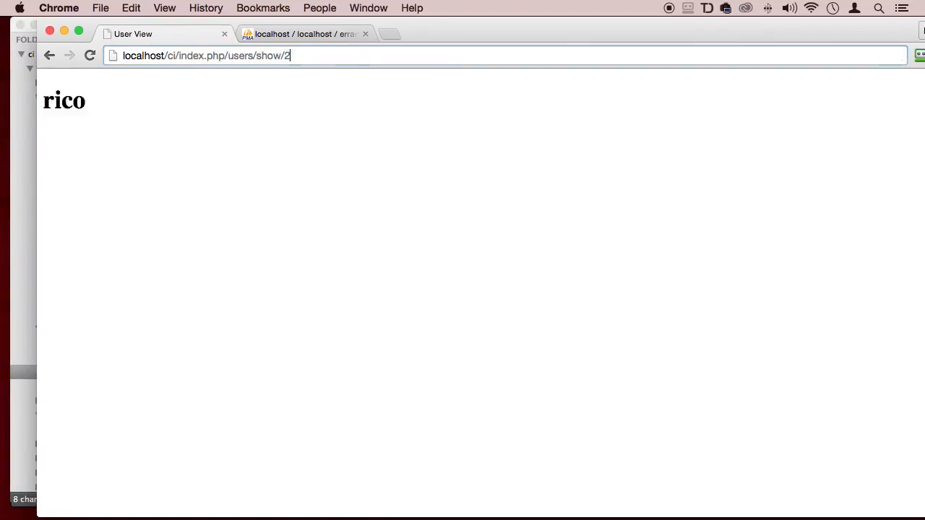
Reload users/show/2, then request users/show/1; both pages come up blank.
key(Return)
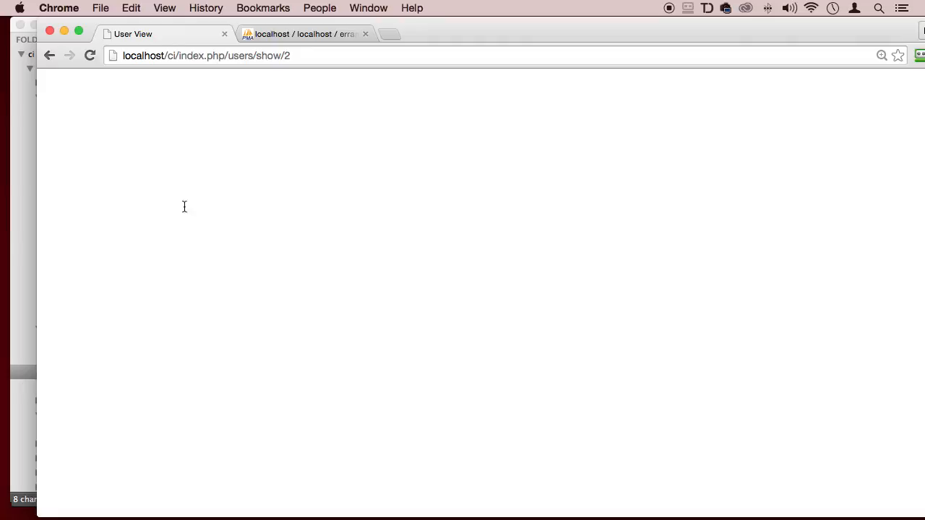
mouse_move(602, 37)
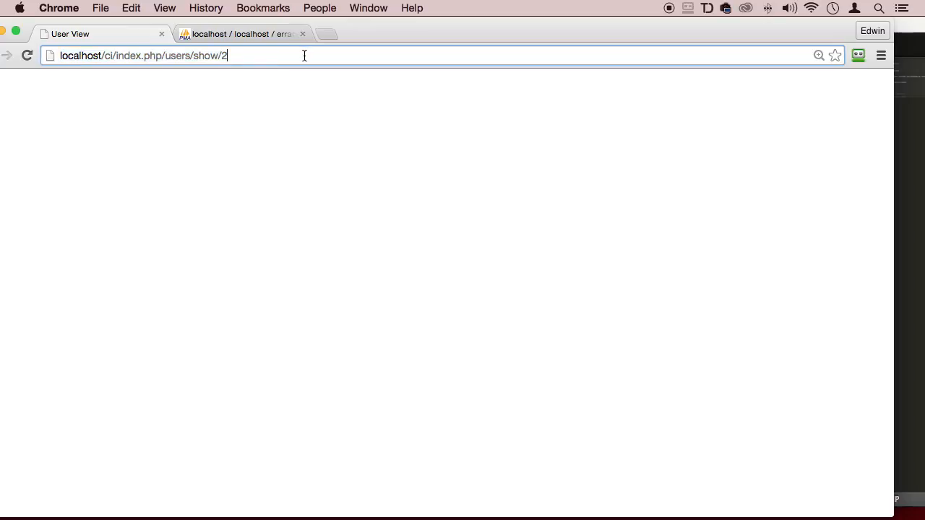
text(1)
key(Return)
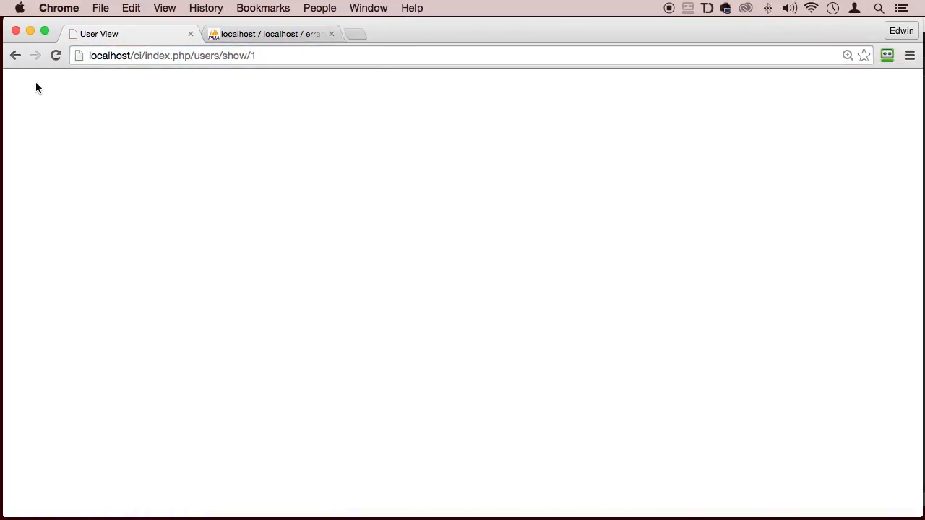
click(271, 34)
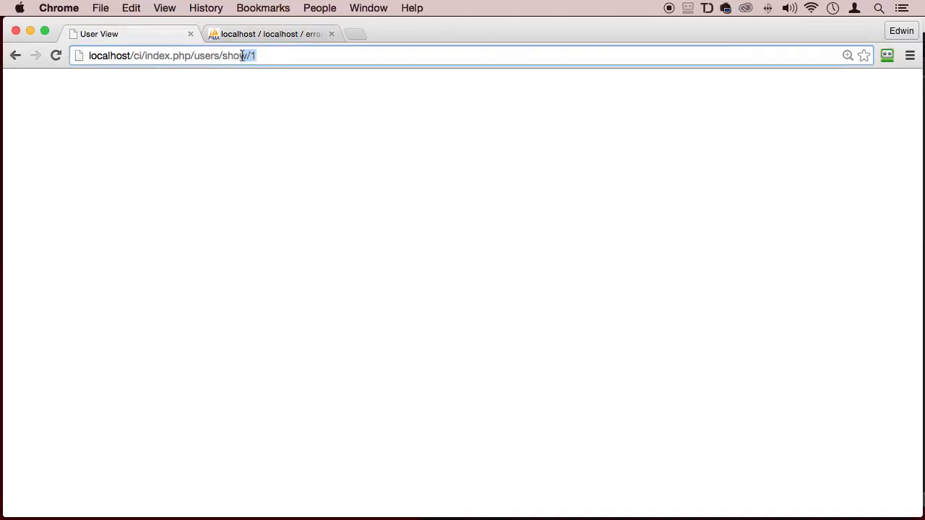
mouse_move(496, 25)
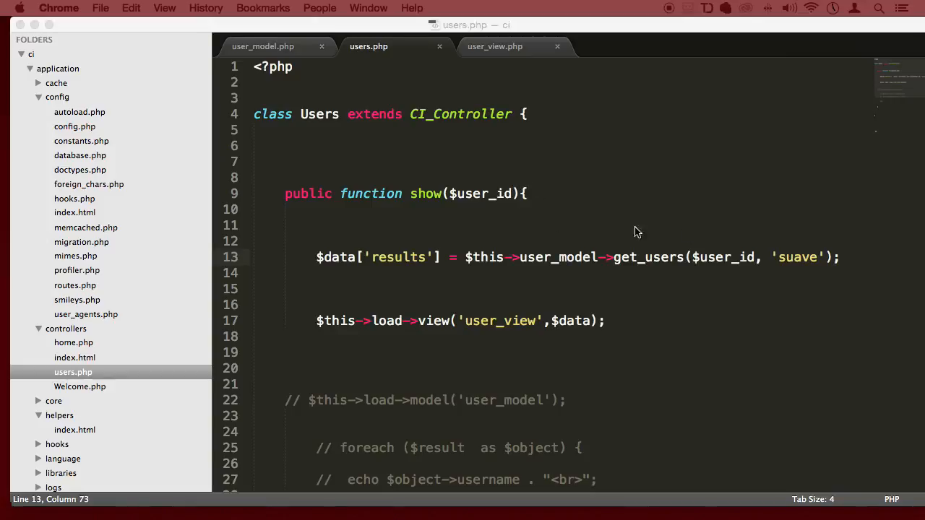
Select 'suave' in users.php, then highlight the model's where() array and return statement.
double_click(796, 256)
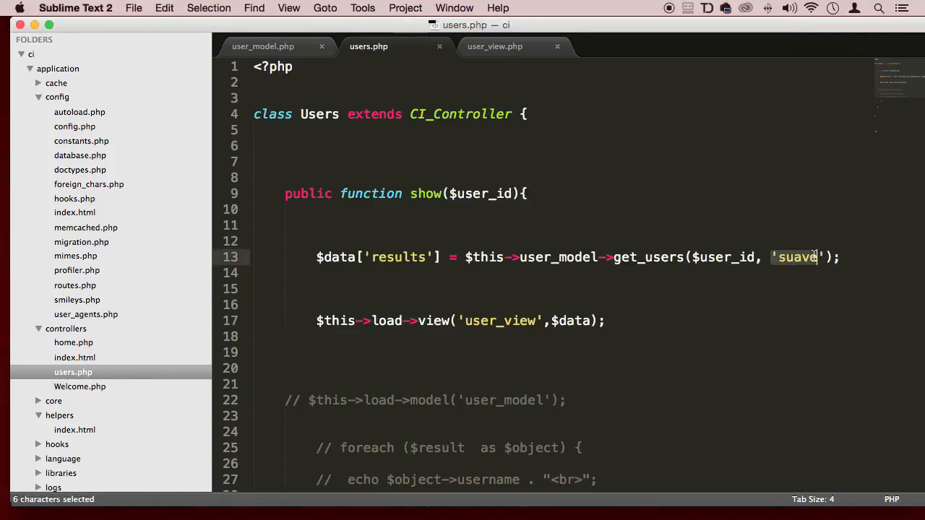
click(262, 46)
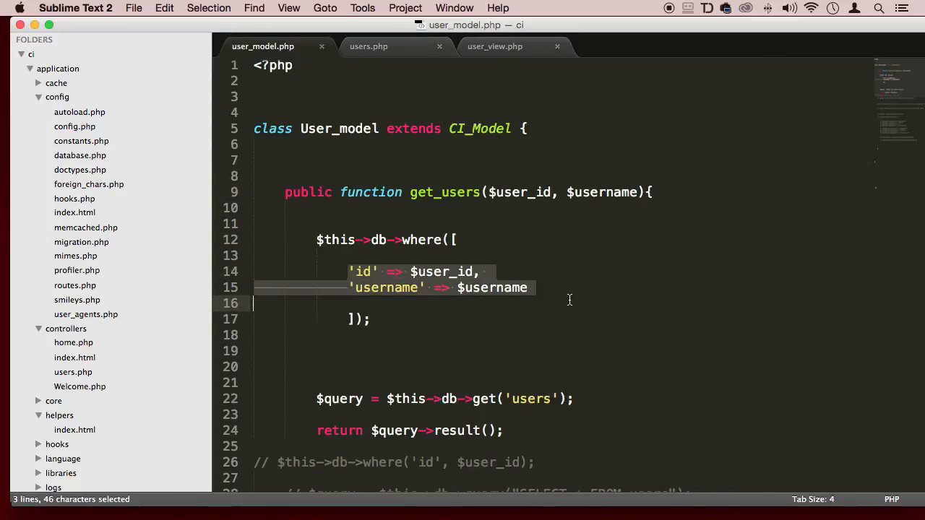
click(343, 266)
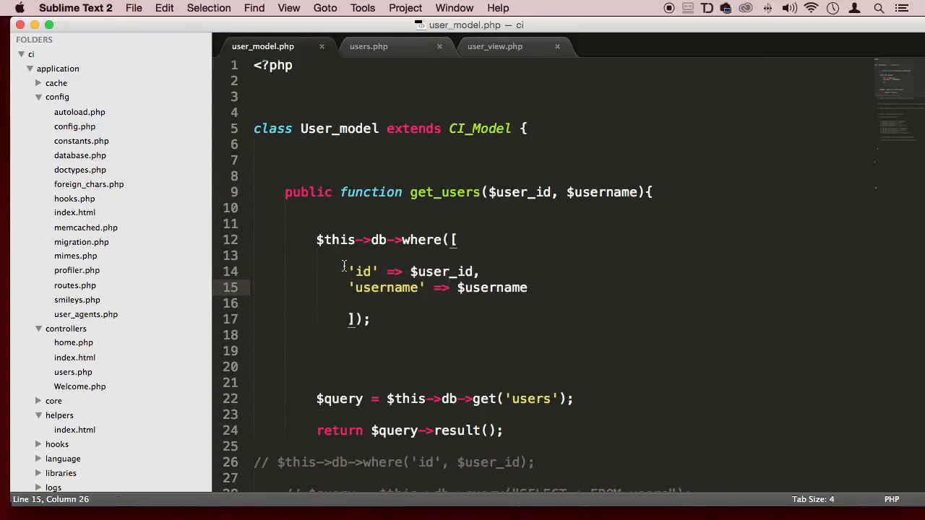
drag(350, 271, 545, 302)
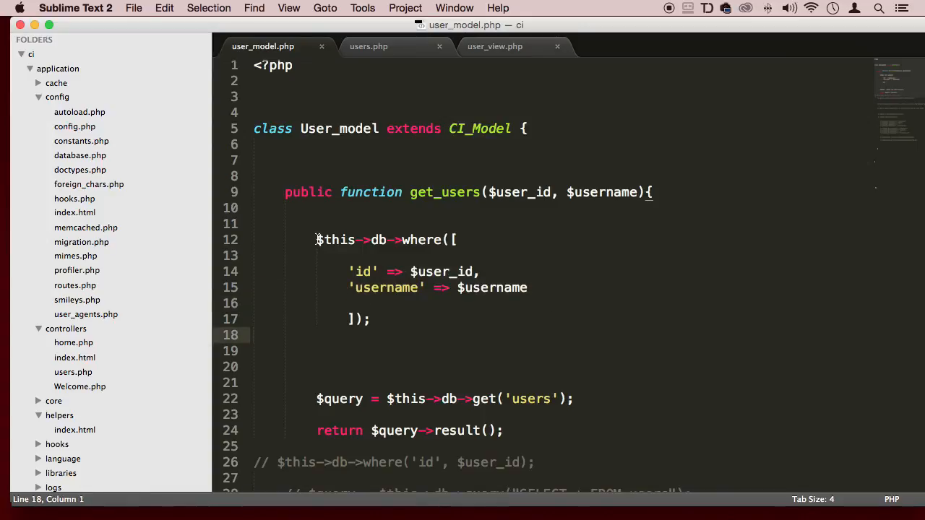
click(316, 239)
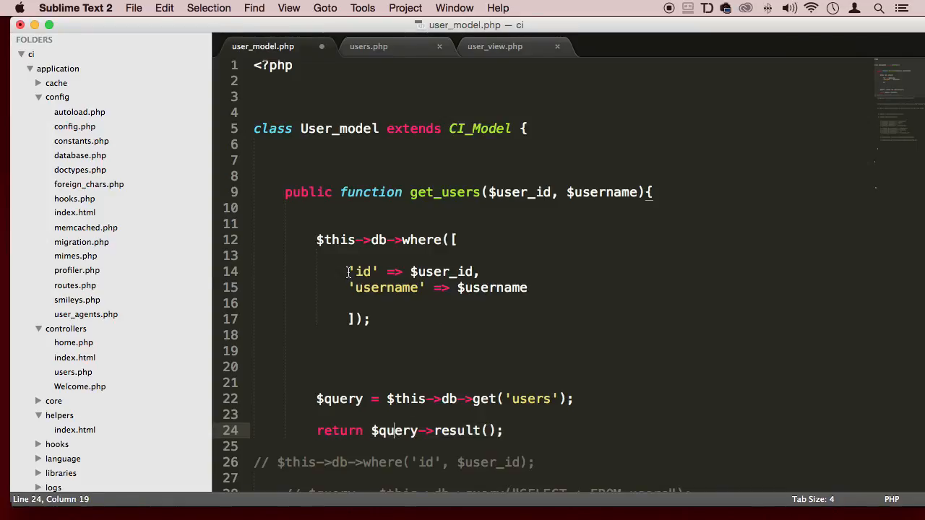
drag(349, 271, 528, 287)
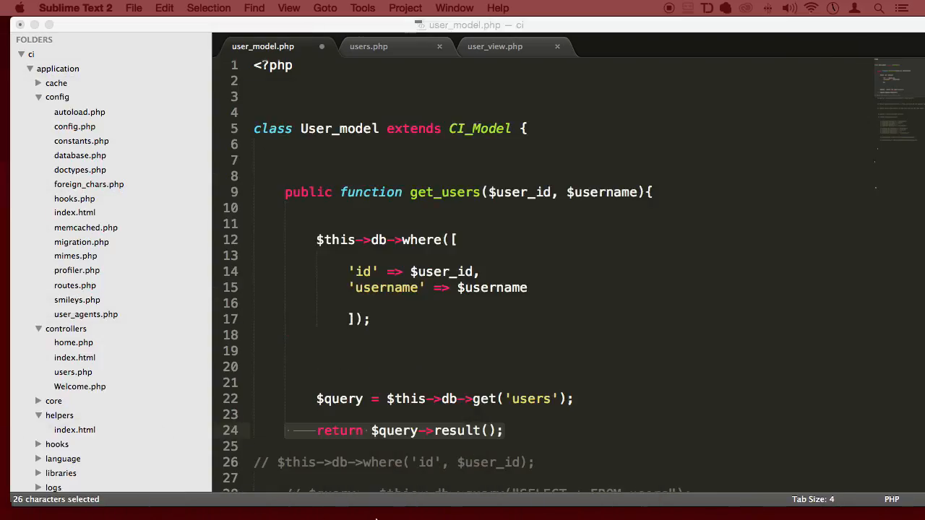
mouse_move(635, 306)
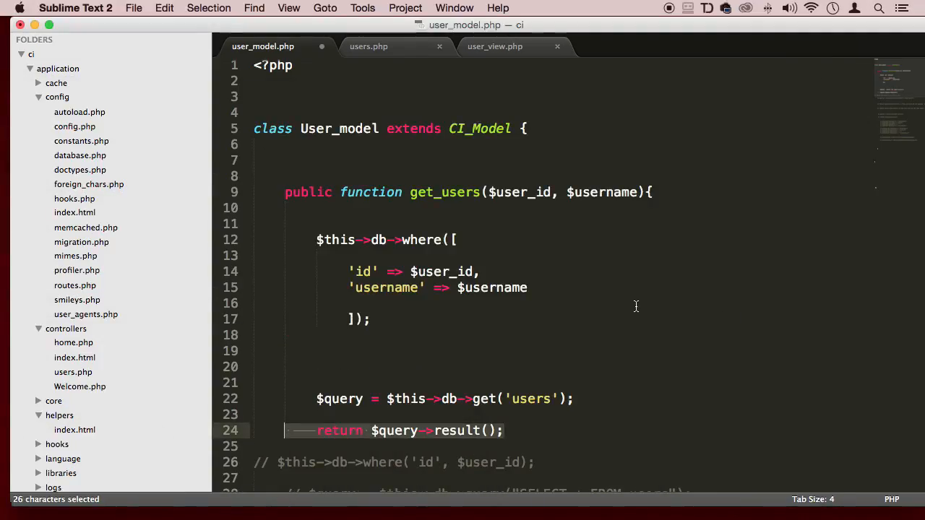